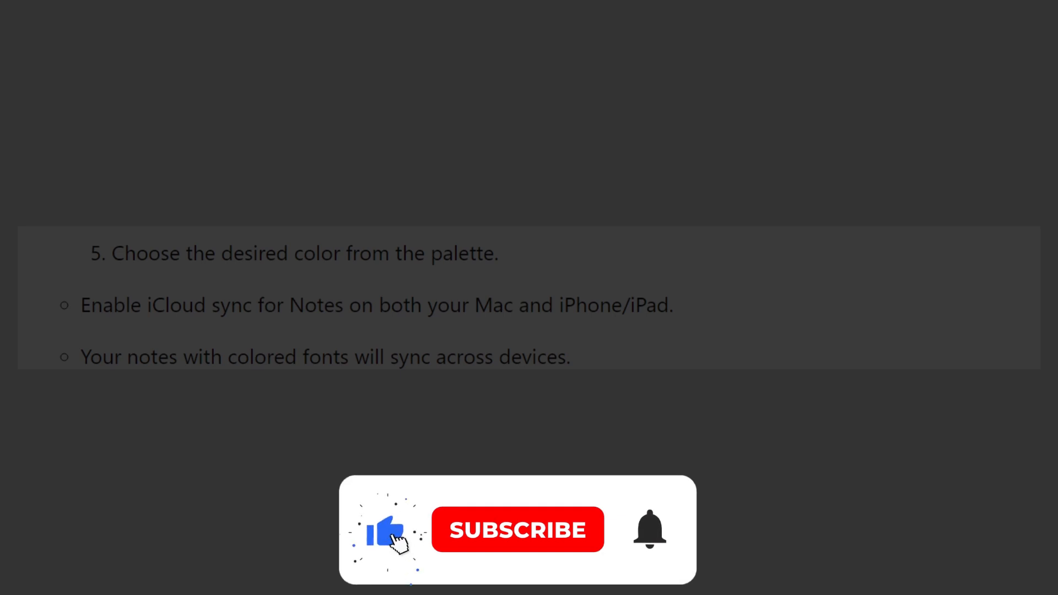
pyautogui.click(517, 530)
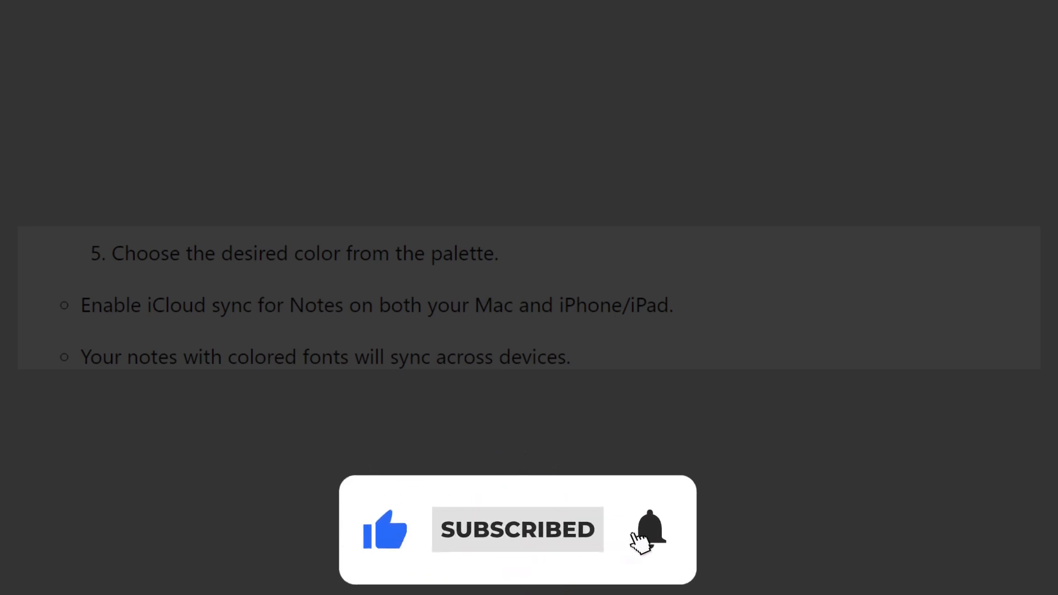